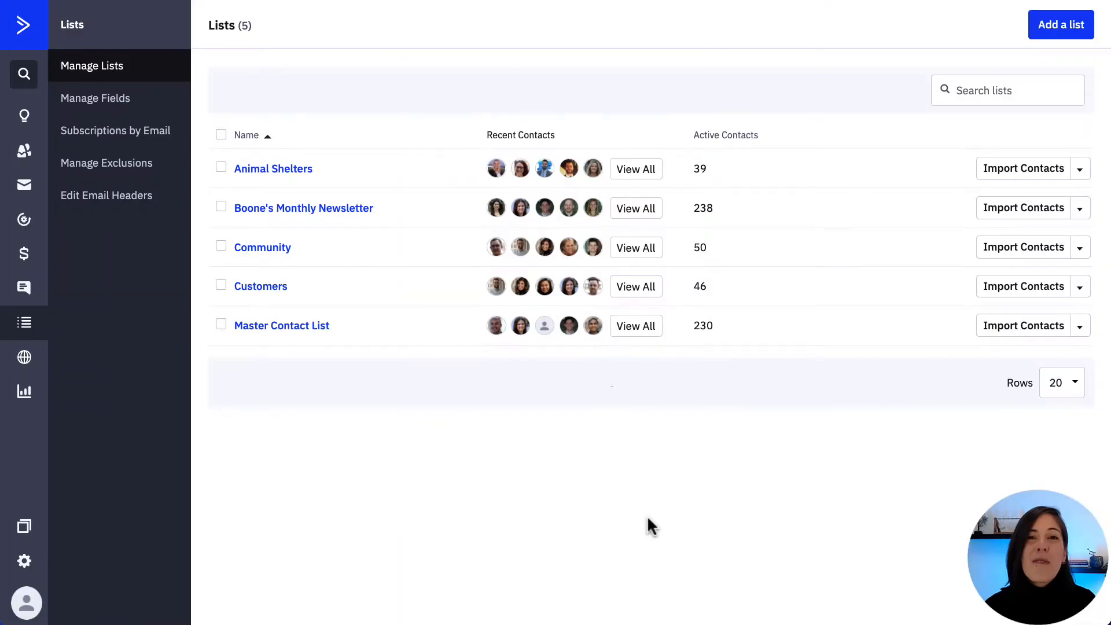
pyautogui.moveTo(641, 526)
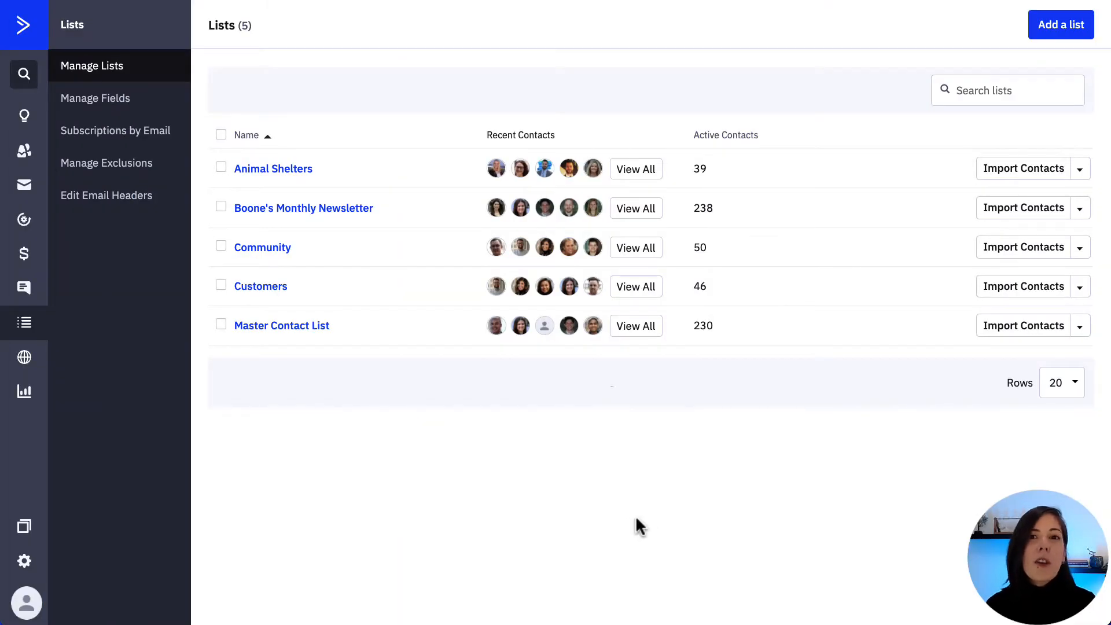
pyautogui.moveTo(182, 419)
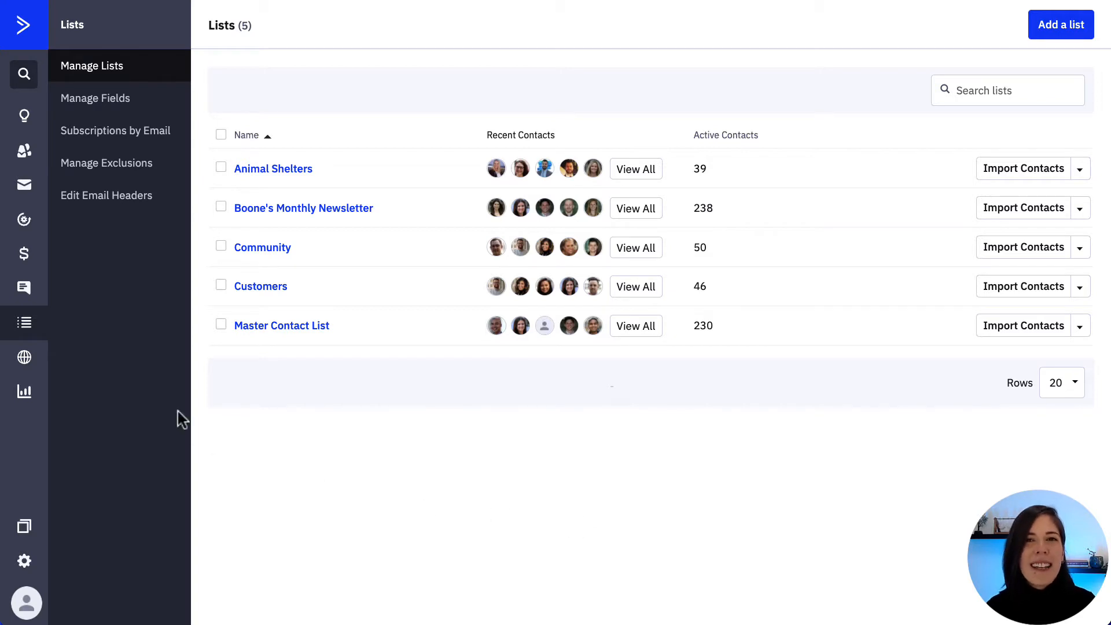
pyautogui.moveTo(24, 323)
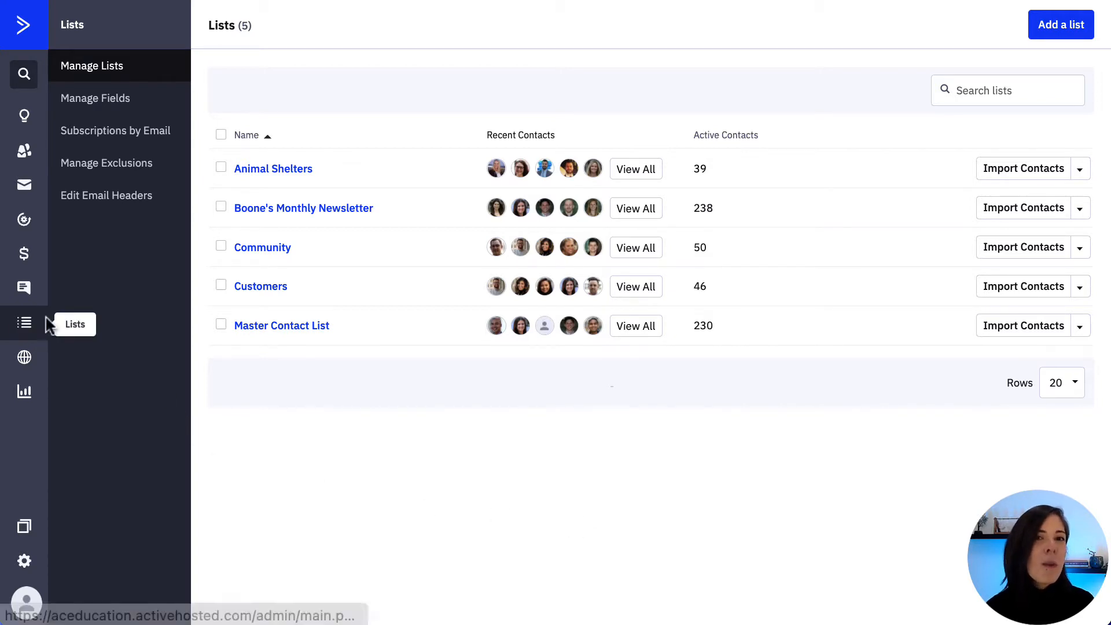
pyautogui.moveTo(789, 69)
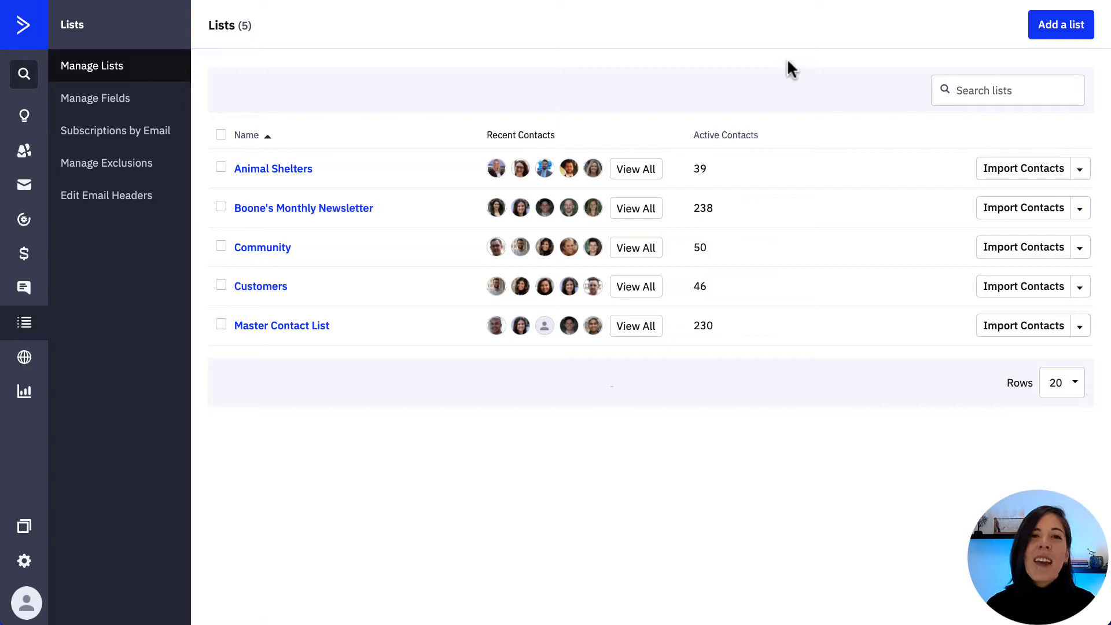
# - Open the Add a List form from the Contacts lists page
pyautogui.click(1061, 24)
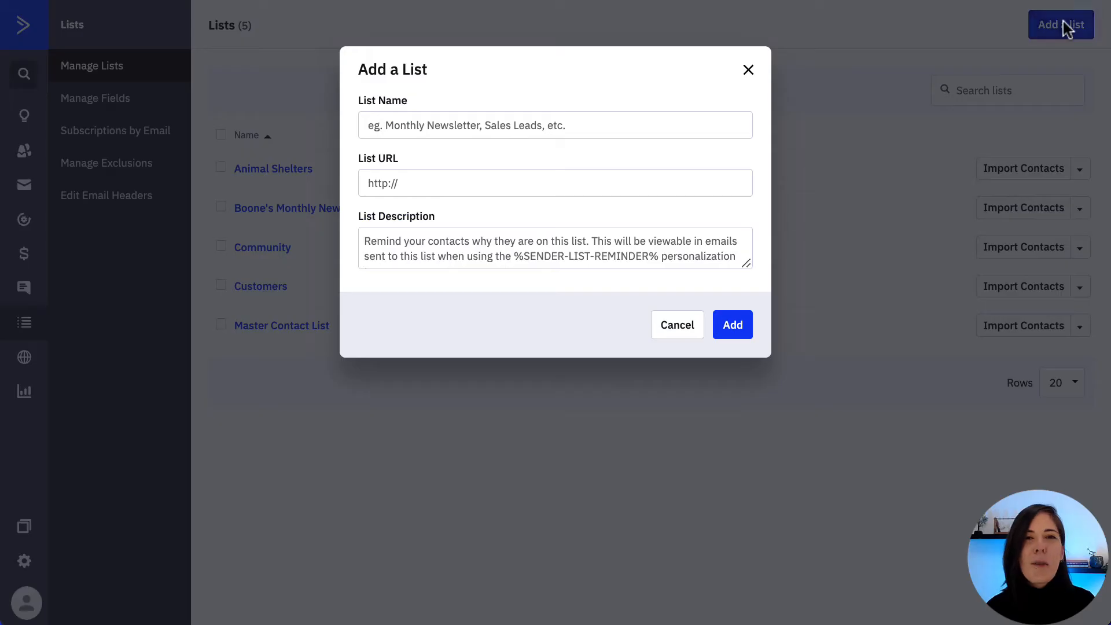
pyautogui.moveTo(593, 362)
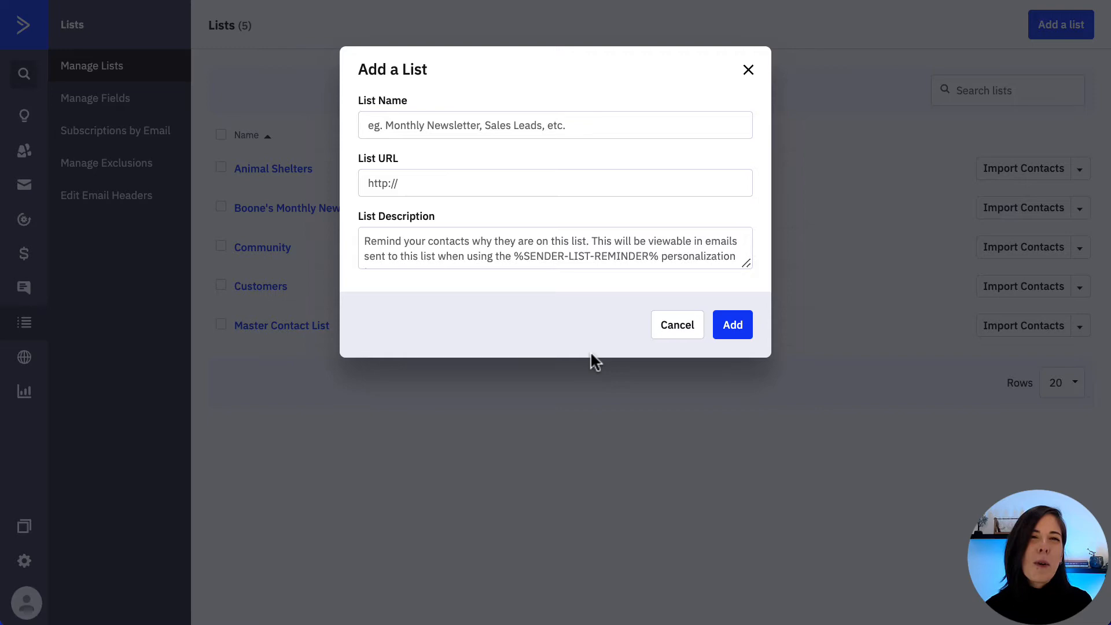
pyautogui.moveTo(523, 112)
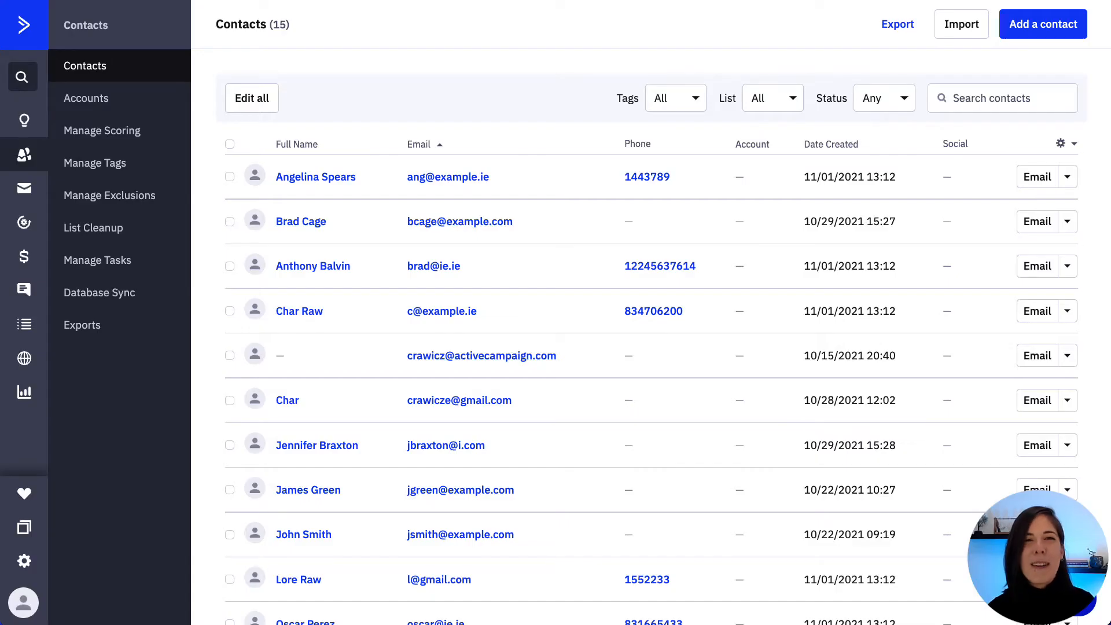
pyautogui.moveTo(23, 155)
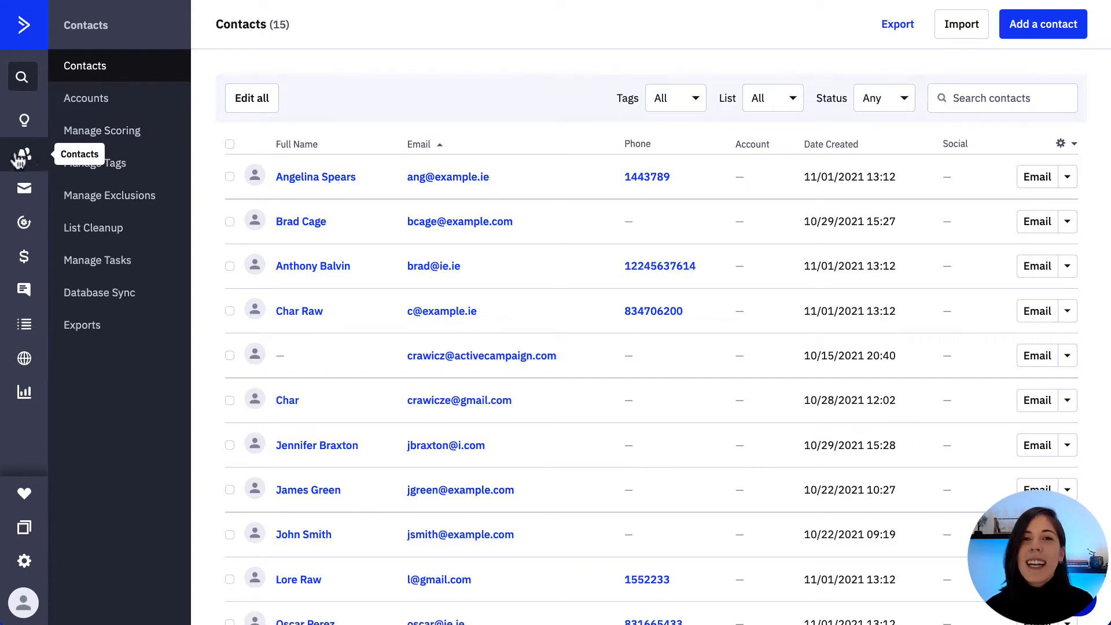
pyautogui.moveTo(852, 34)
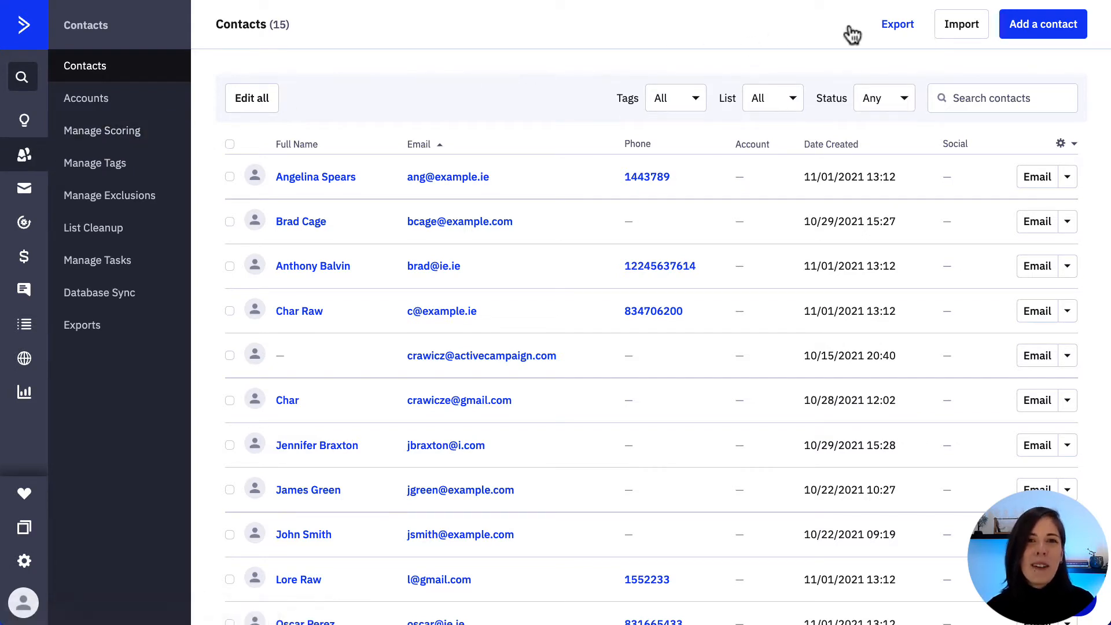
pyautogui.moveTo(960, 24)
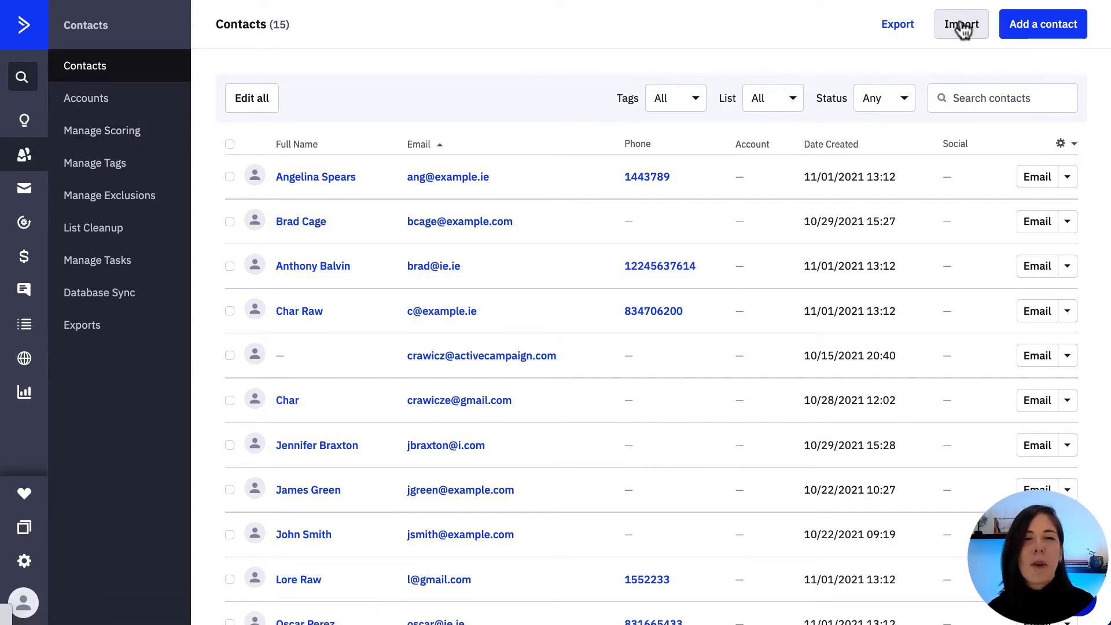
# - Go to the Import Contacts page and scroll up to Import from File
pyautogui.click(960, 23)
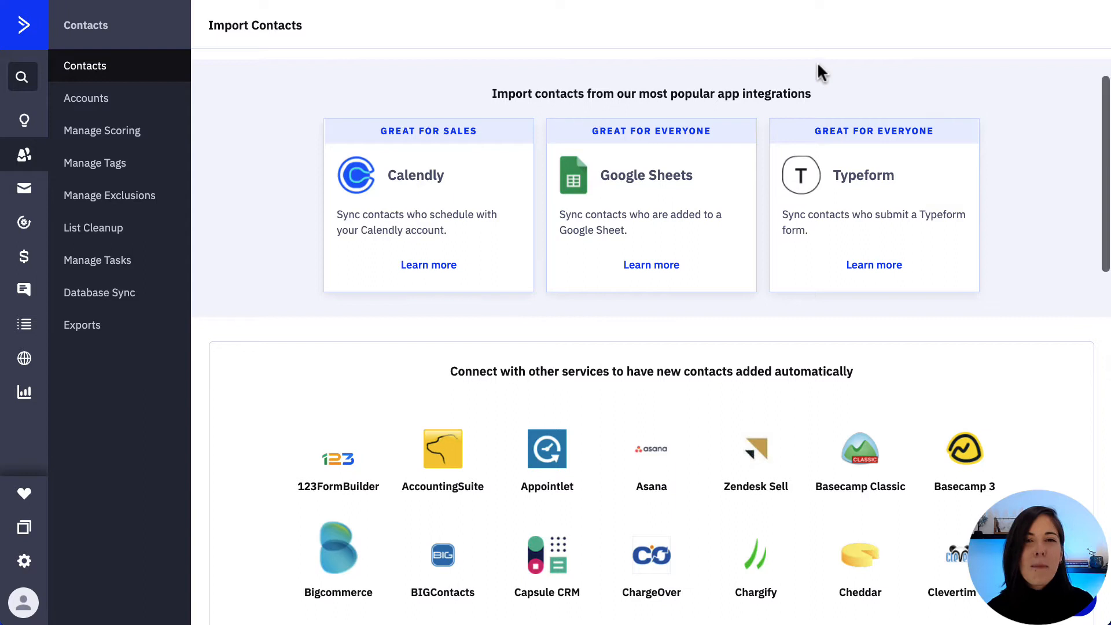
pyautogui.scroll(3)
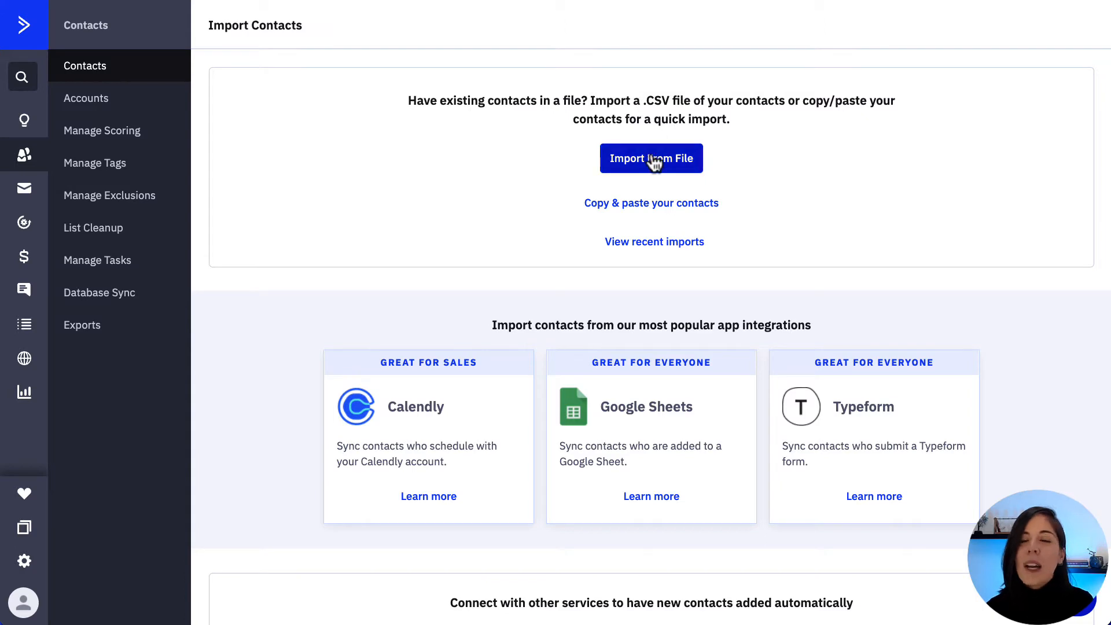
# - Import from file by searching 'master contact list' and loading Master Contact List.csv
pyautogui.click(651, 158)
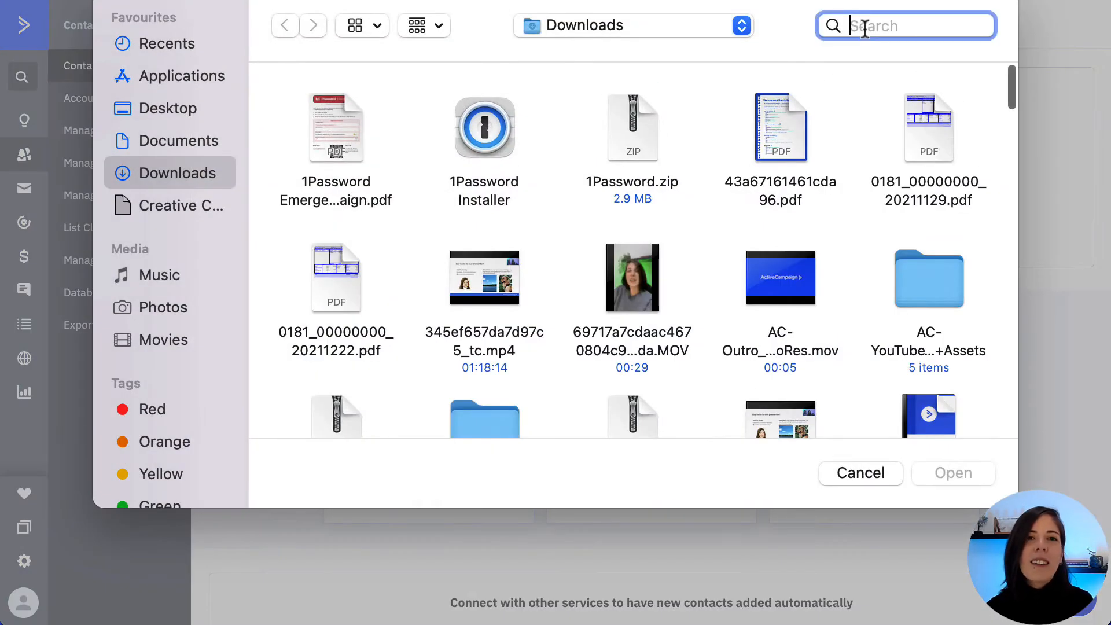
pyautogui.write('master contact list')
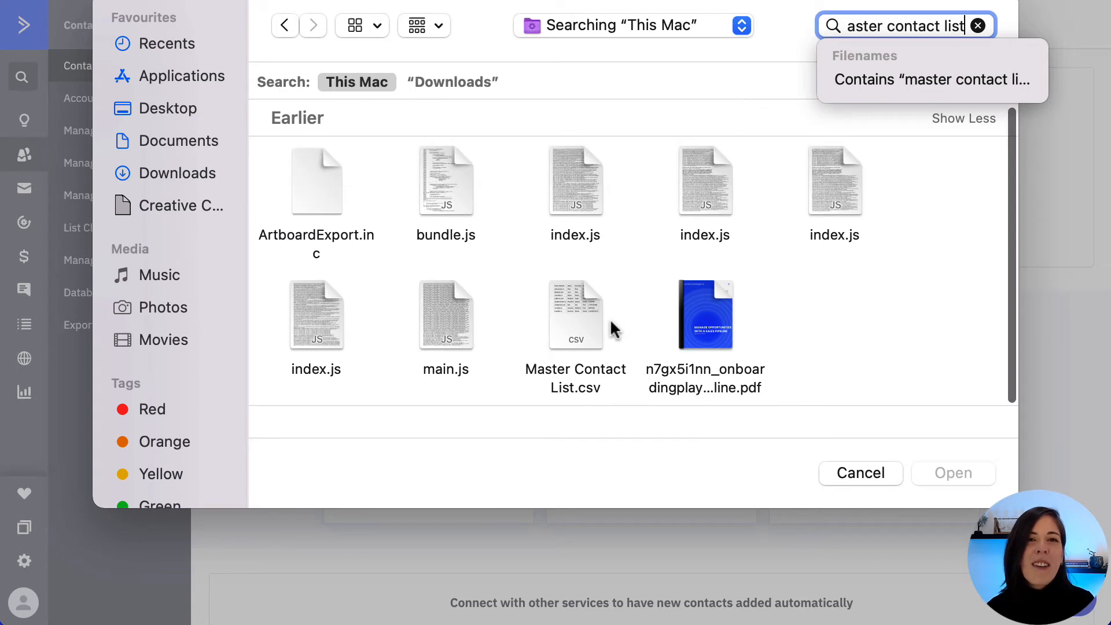
pyautogui.moveTo(591, 303)
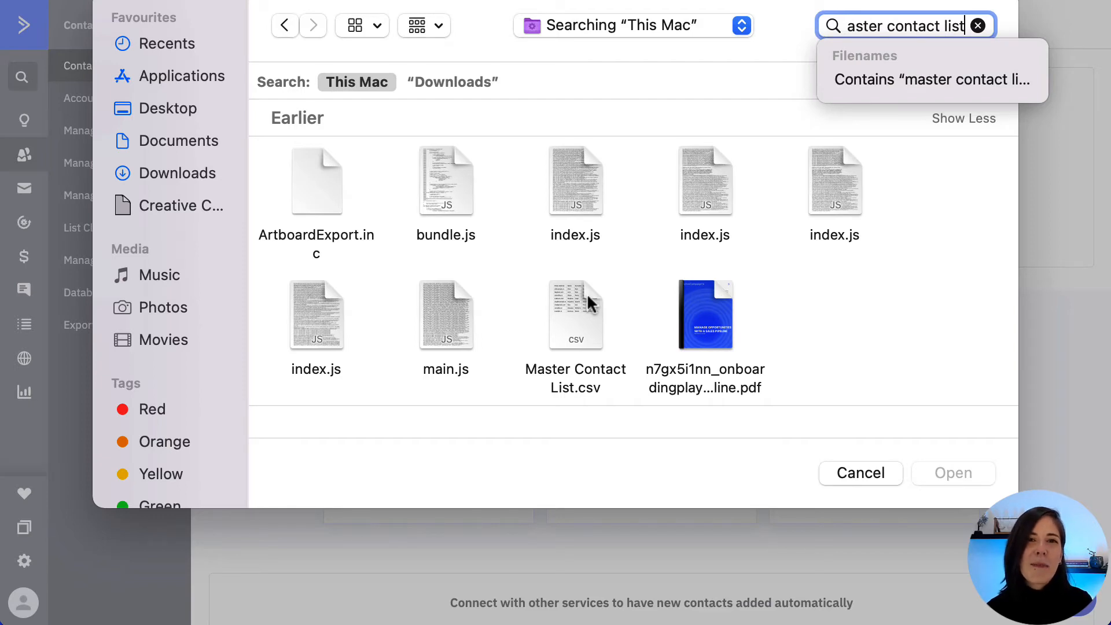
pyautogui.click(576, 313)
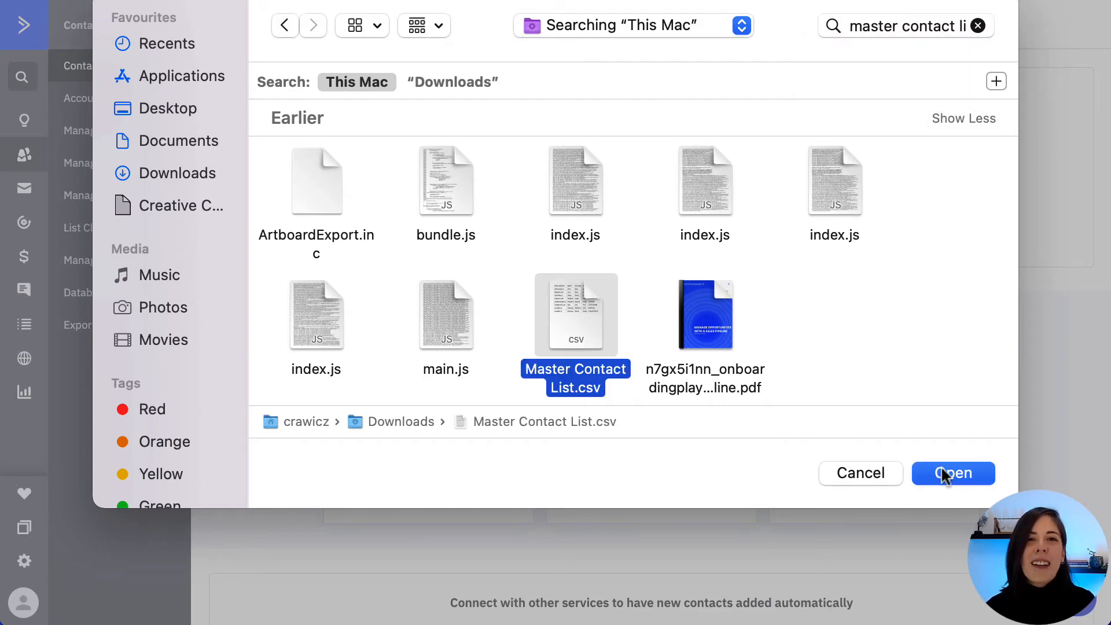
pyautogui.click(953, 473)
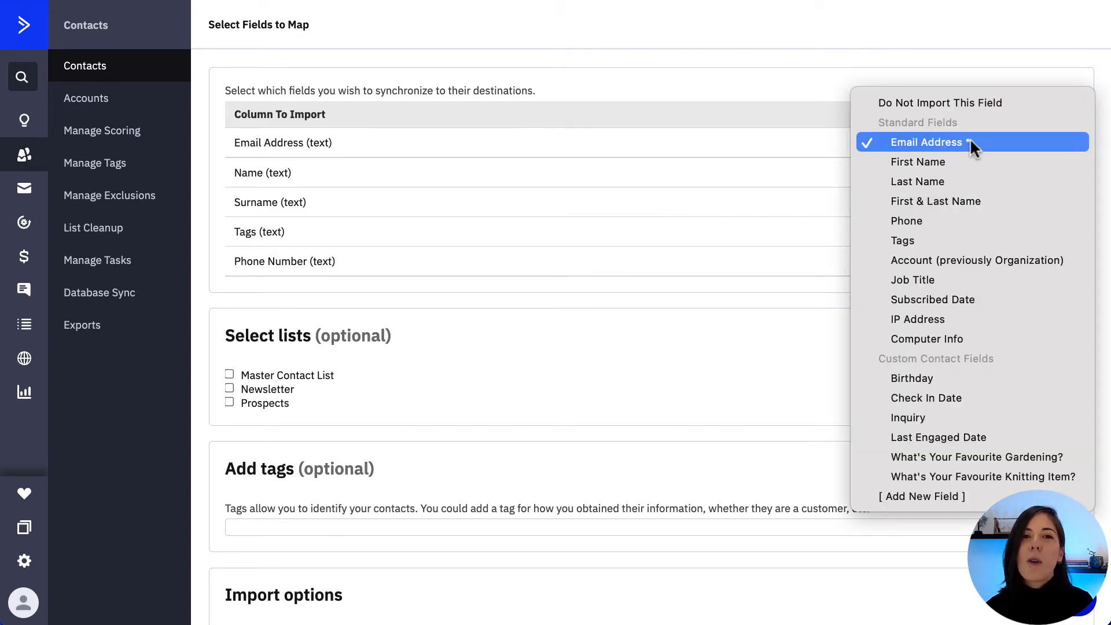
# - Map Email Address, skip Surname, and add a new custom field for Tags
pyautogui.click(926, 142)
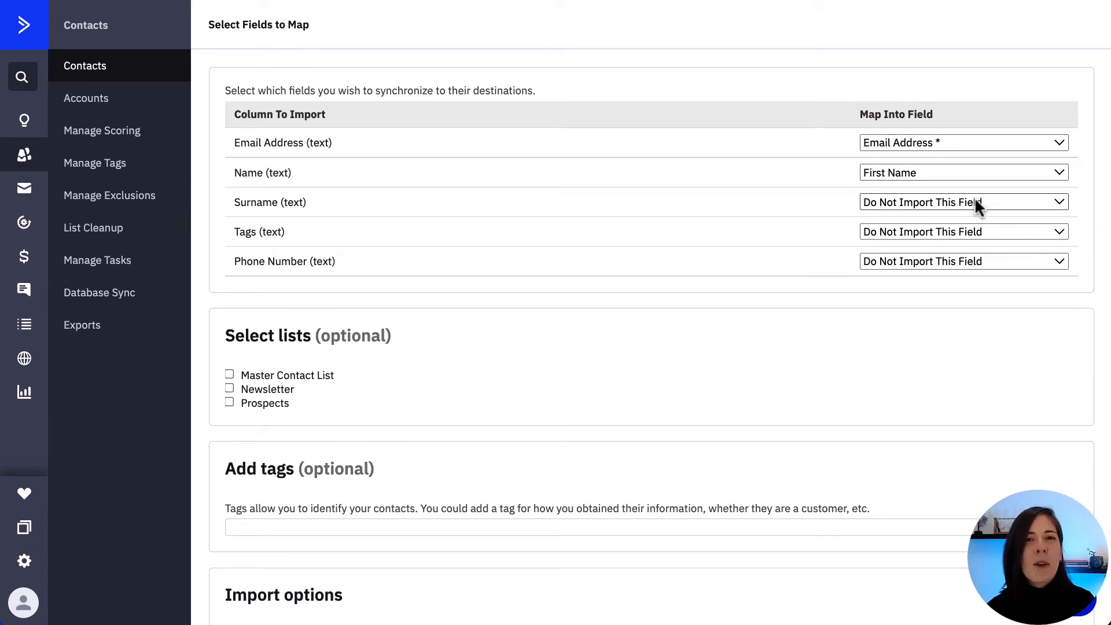
pyautogui.click(962, 202)
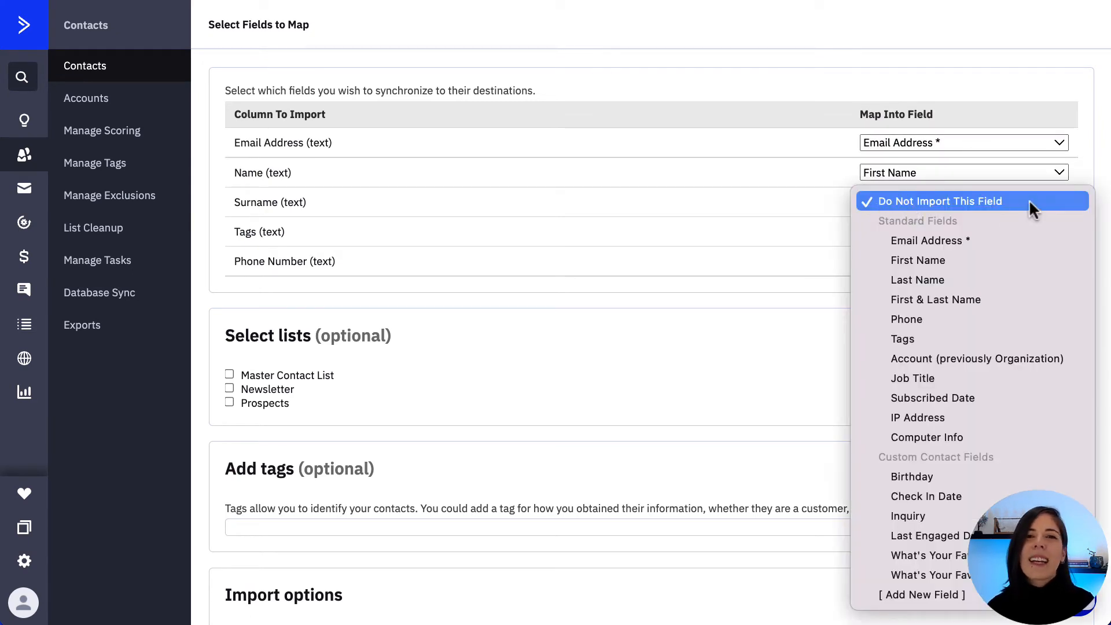
pyautogui.click(943, 201)
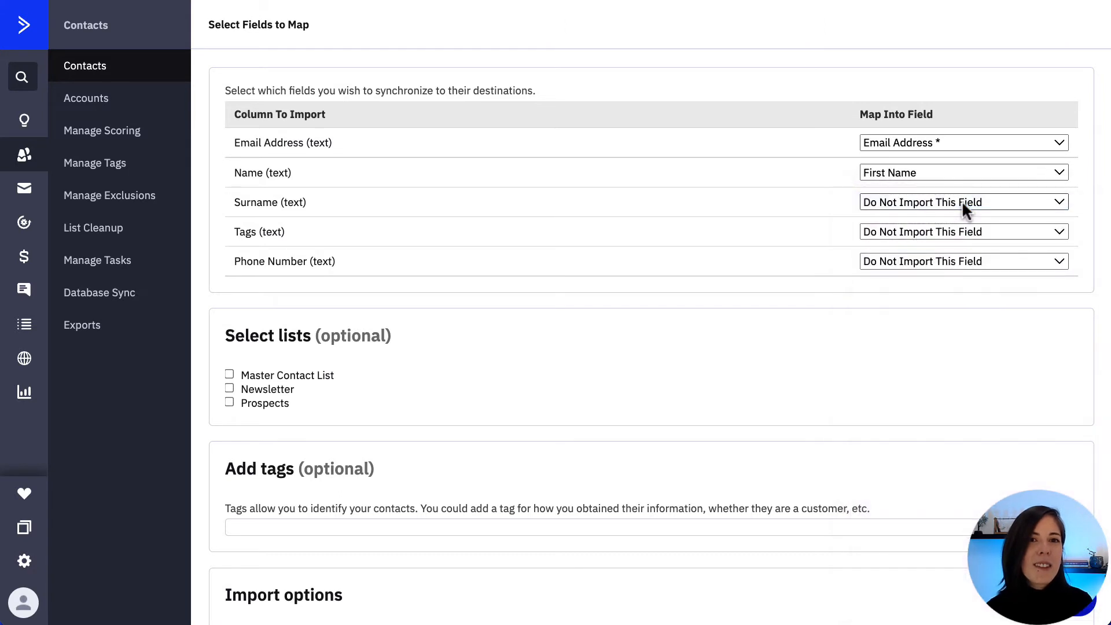
pyautogui.moveTo(1055, 239)
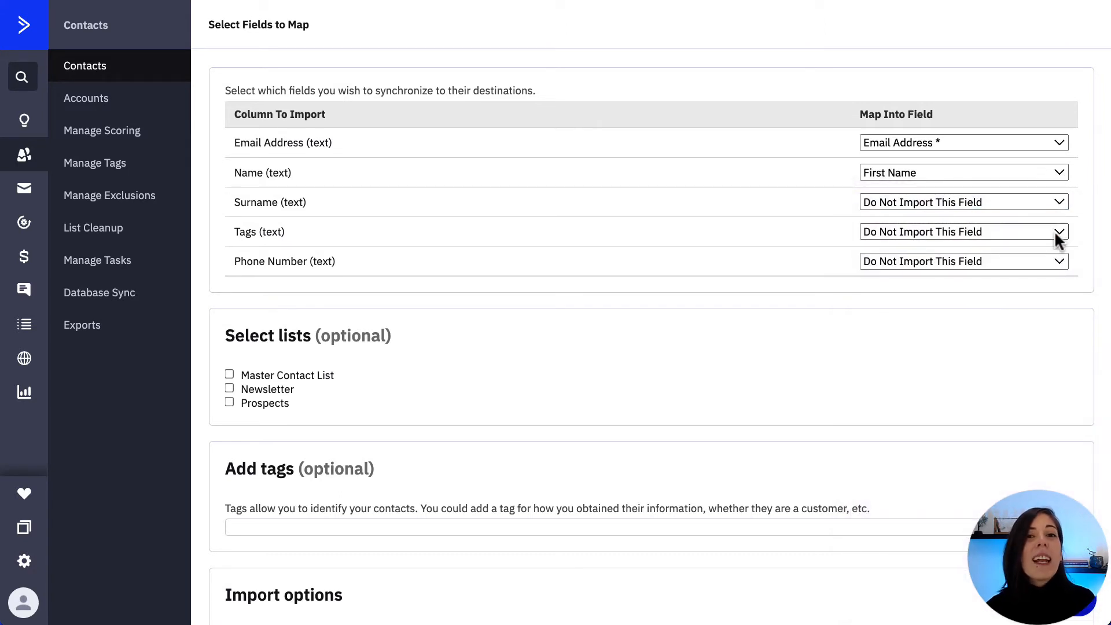
pyautogui.moveTo(1056, 241)
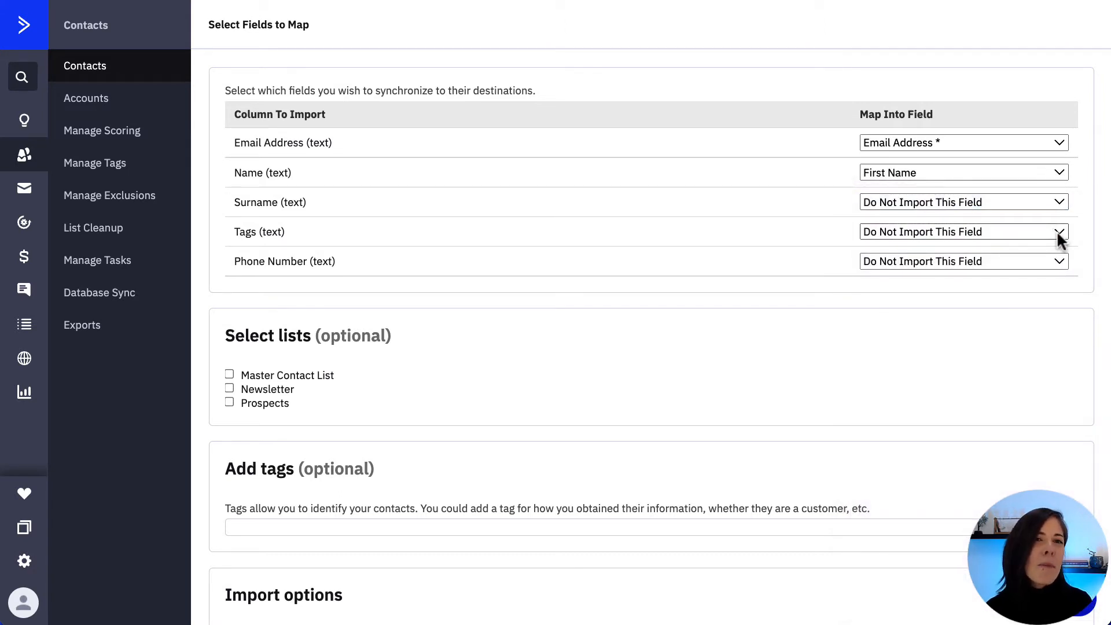
pyautogui.click(1058, 232)
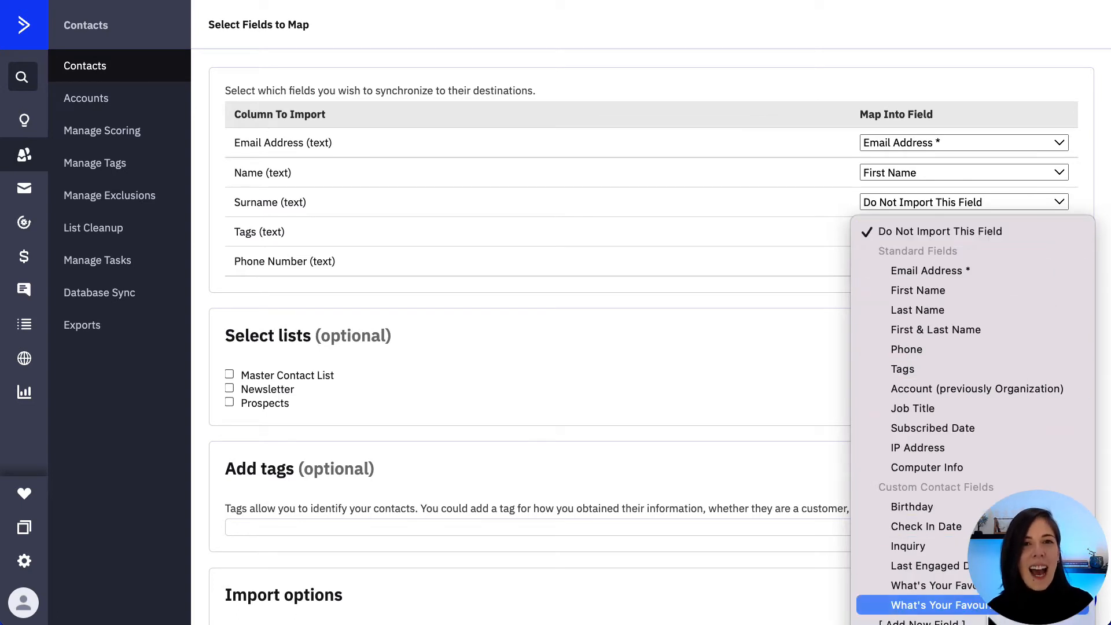
pyautogui.click(921, 622)
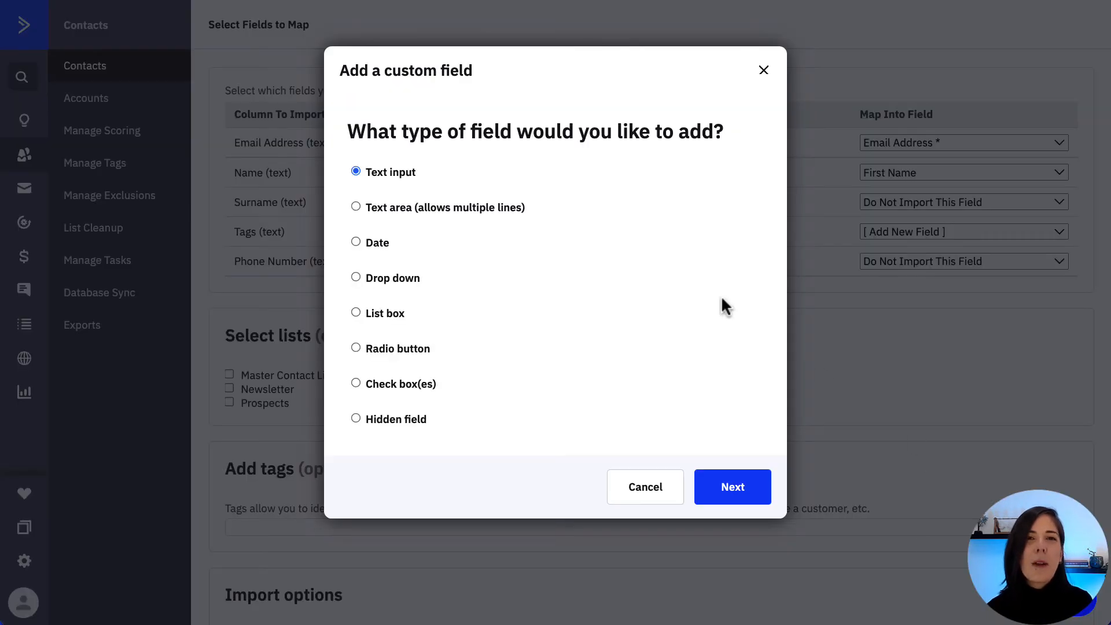
pyautogui.moveTo(764, 69)
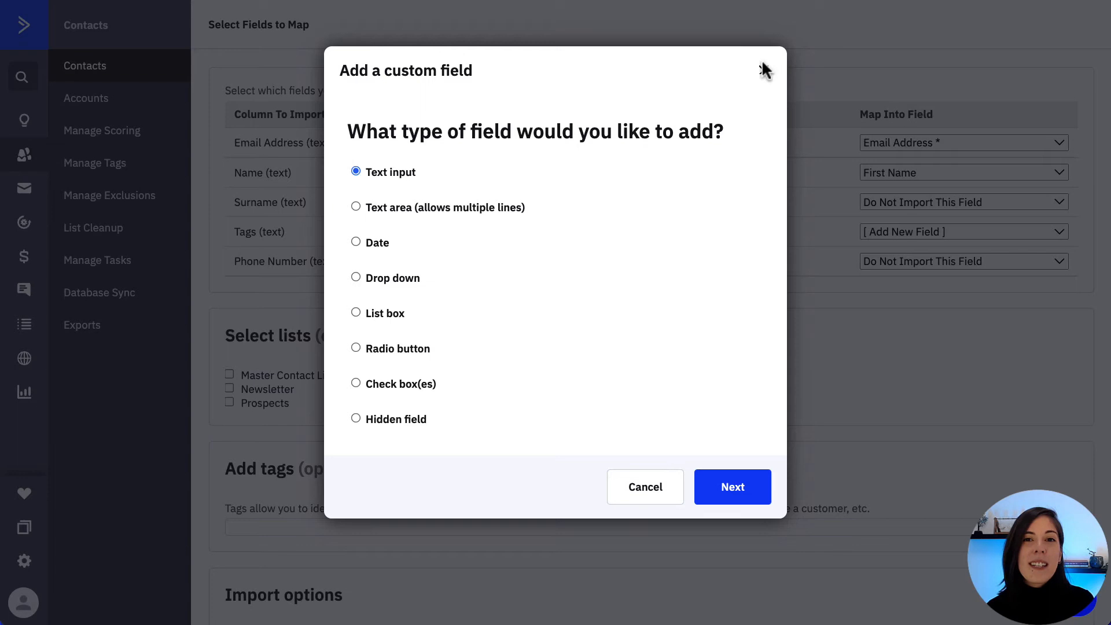
# - Dismiss the custom field dialog and tag the imported contacts 'Excel'
pyautogui.click(644, 487)
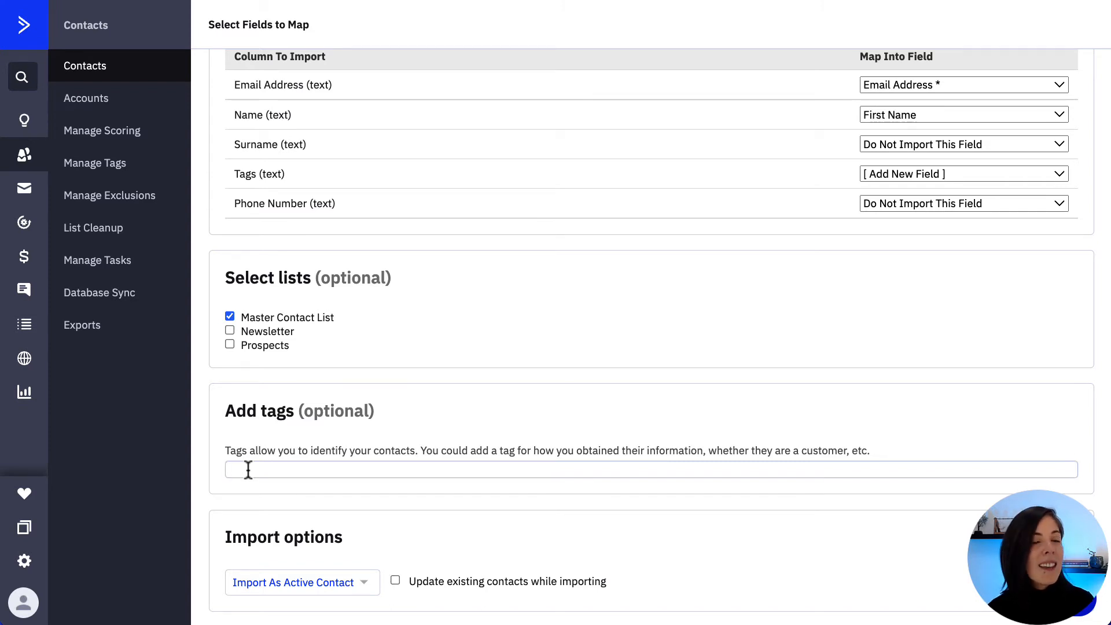
pyautogui.write('Excel')
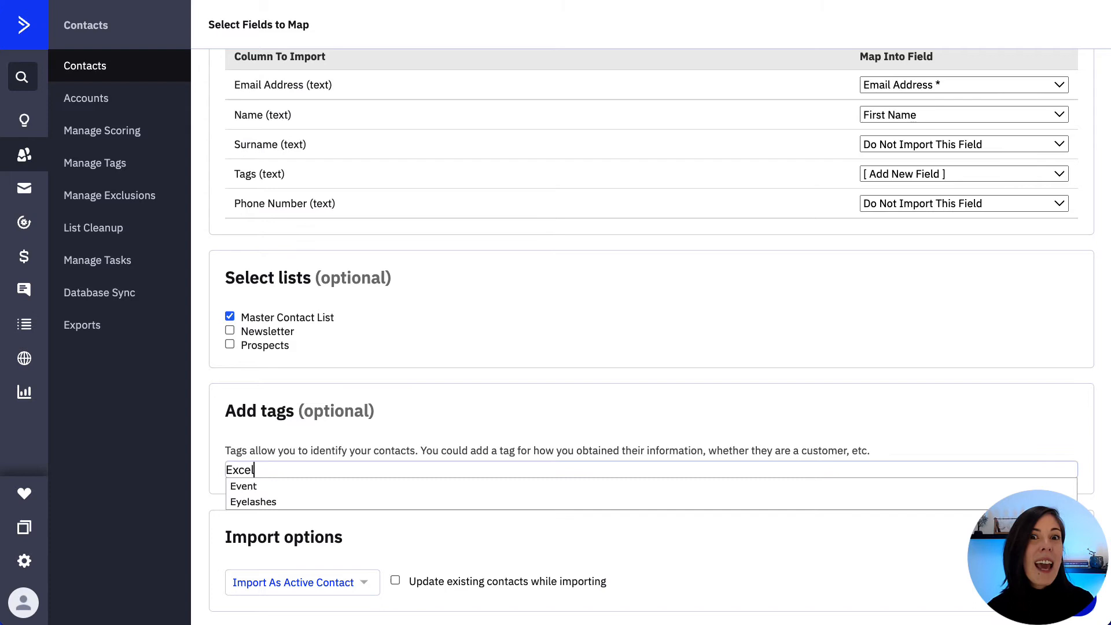
pyautogui.scroll(-3)
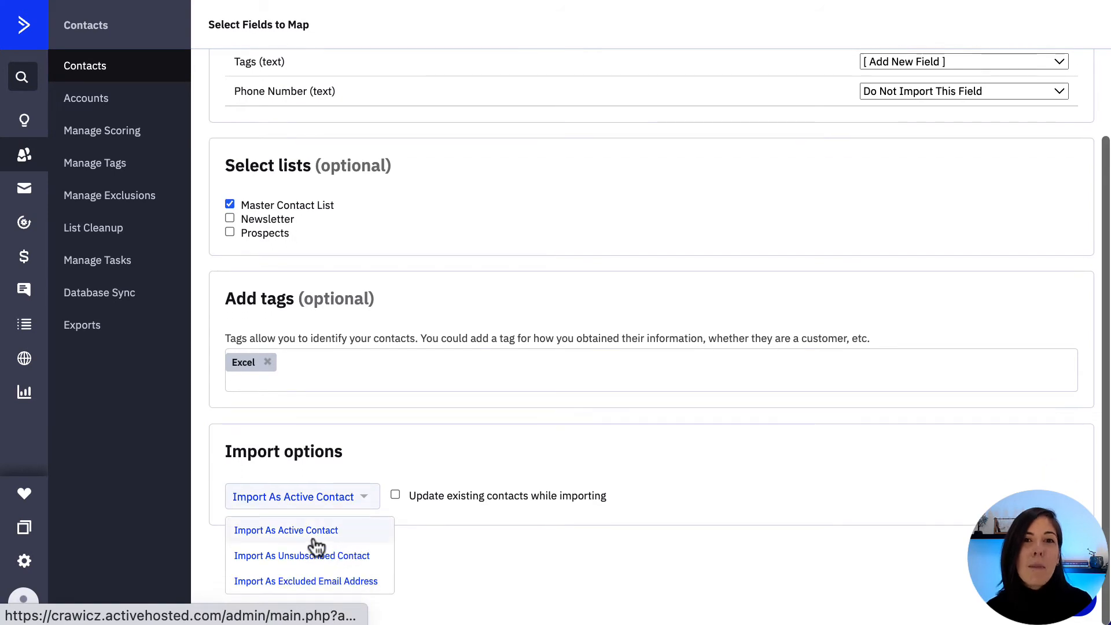
# - Import as Active Contact with Update existing contacts enabled, scrolling to Import Now
pyautogui.click(287, 530)
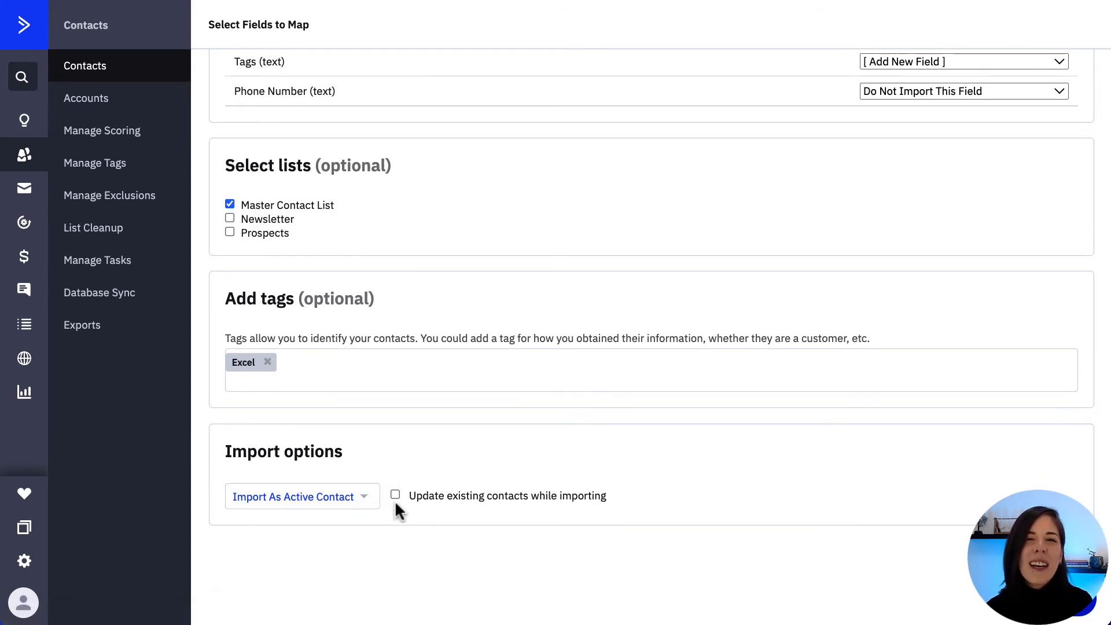
pyautogui.click(394, 495)
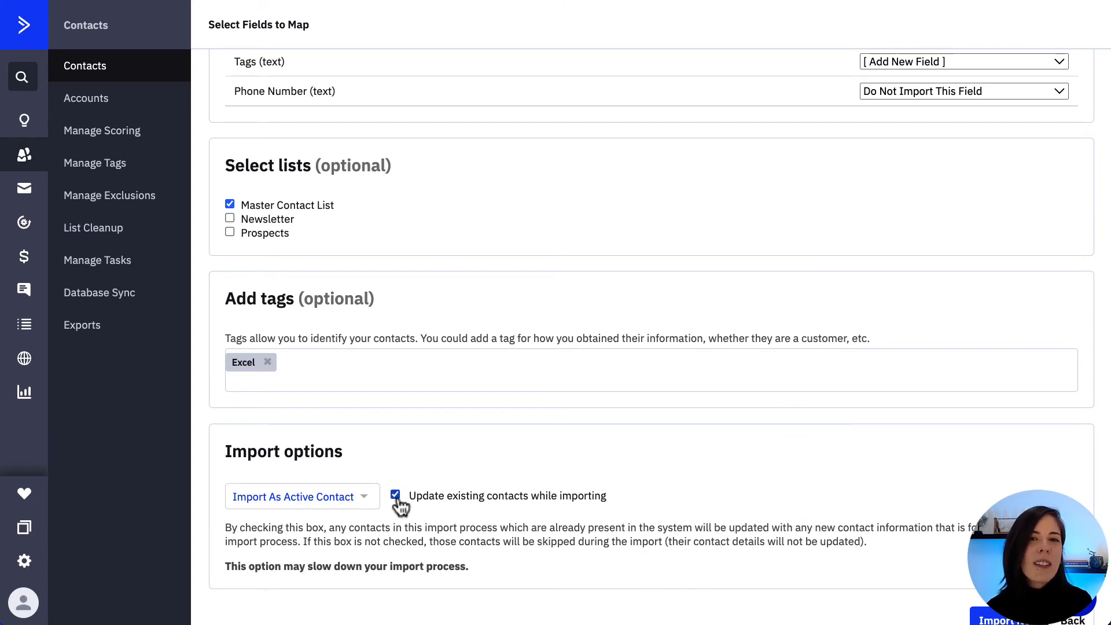
pyautogui.scroll(-3)
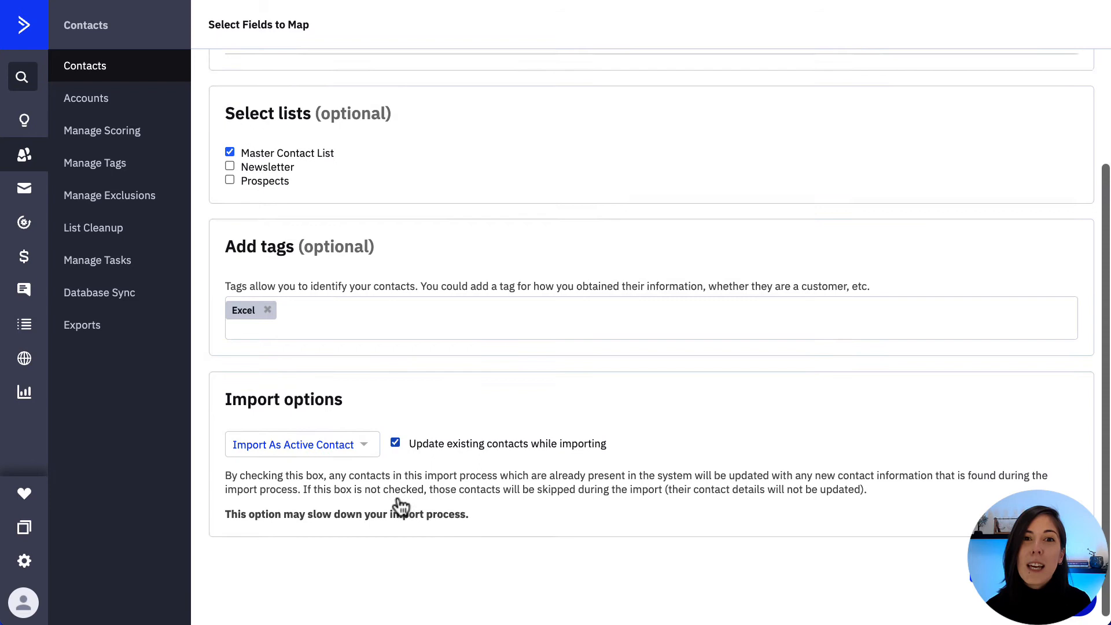
pyautogui.scroll(-3)
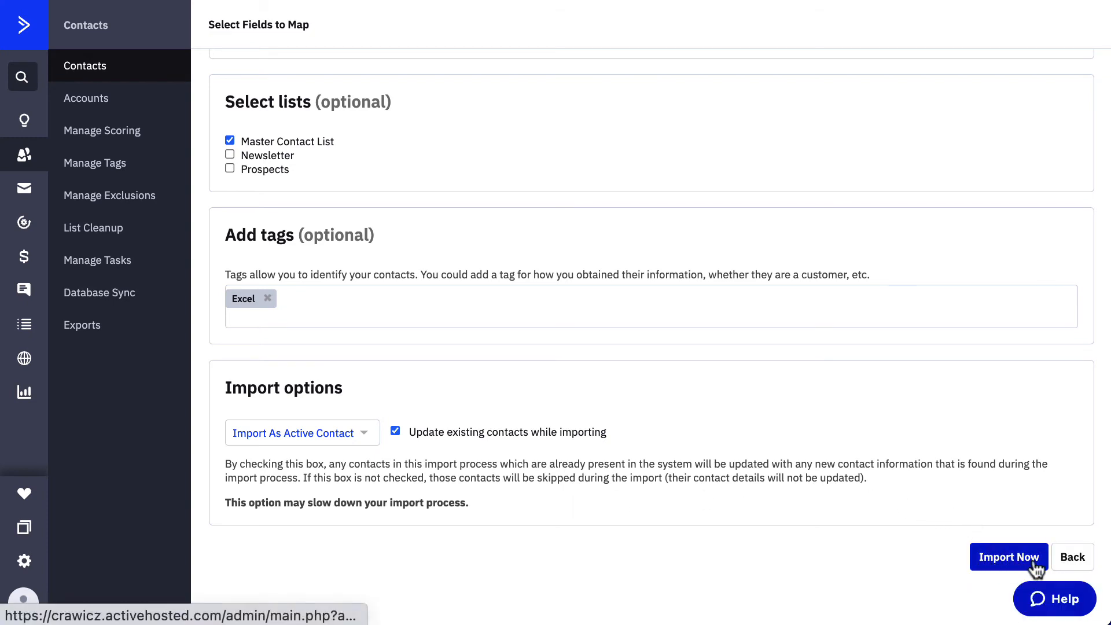
pyautogui.moveTo(1008, 557)
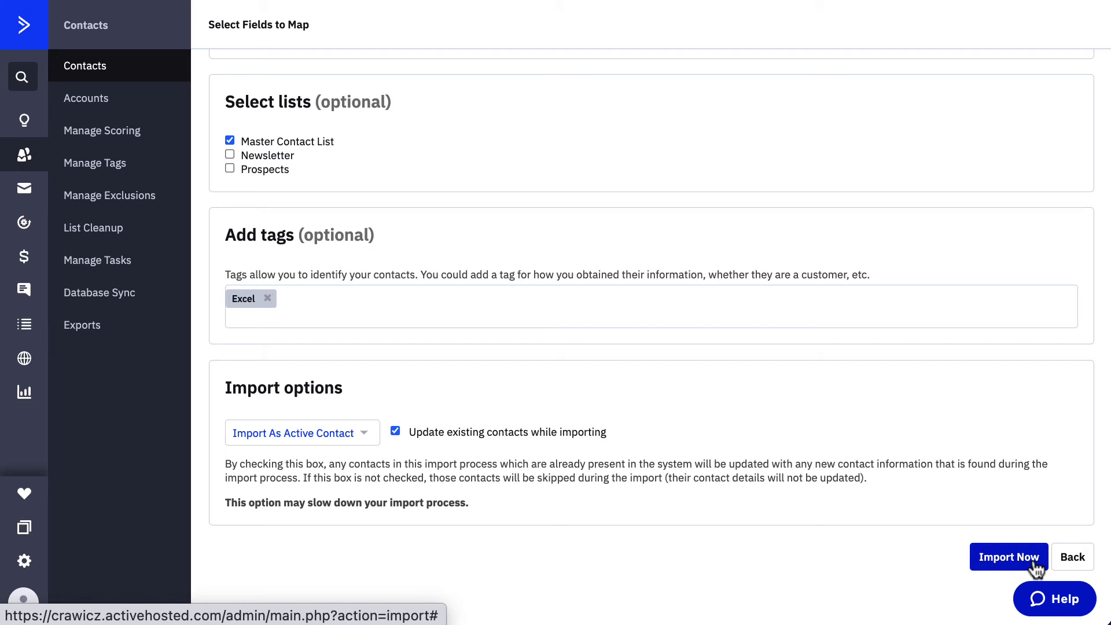